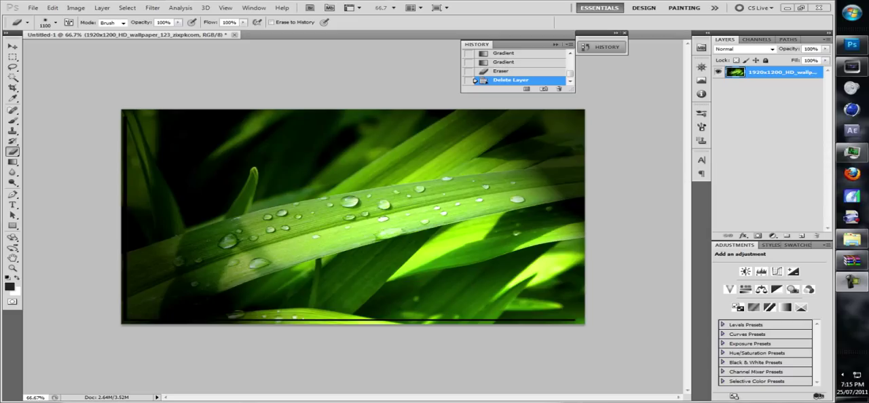
# Duplicate the grass wallpaper layer with Layer Via Copy
pyautogui.rightClick(776, 76)
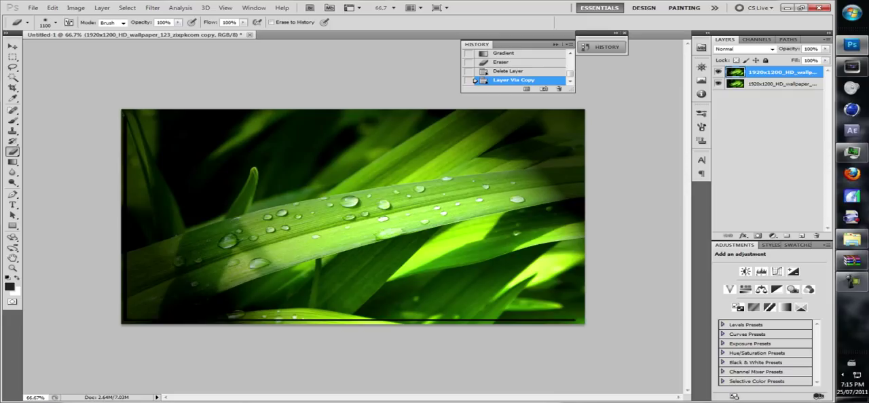
# Desaturate the copied grass layer via Image > Adjustments, turning it black and white
pyautogui.click(68, 8)
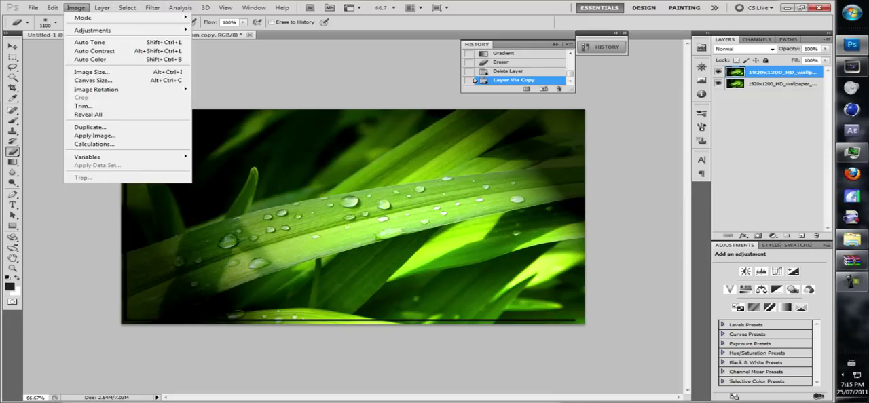
pyautogui.moveTo(93, 30)
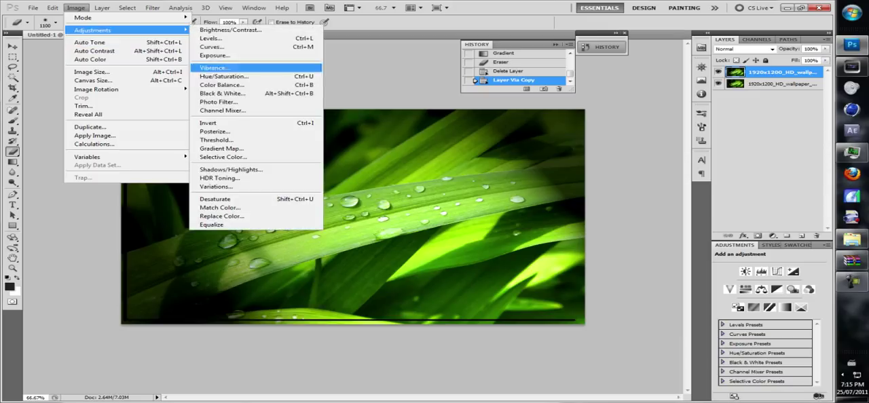
pyautogui.moveTo(214, 198)
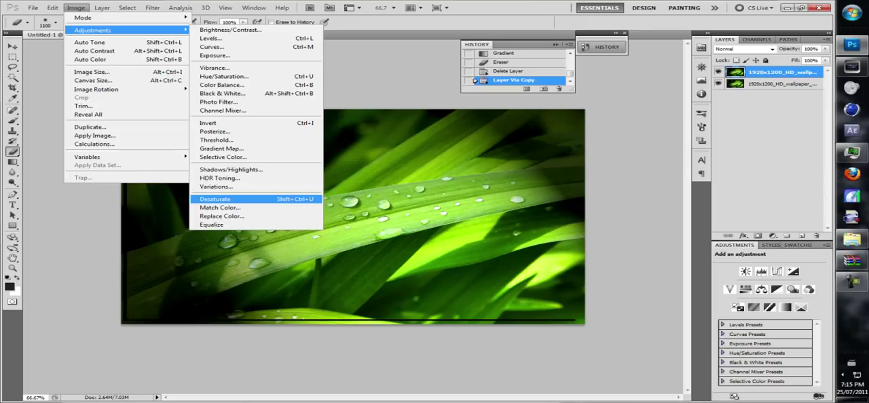
pyautogui.click(215, 198)
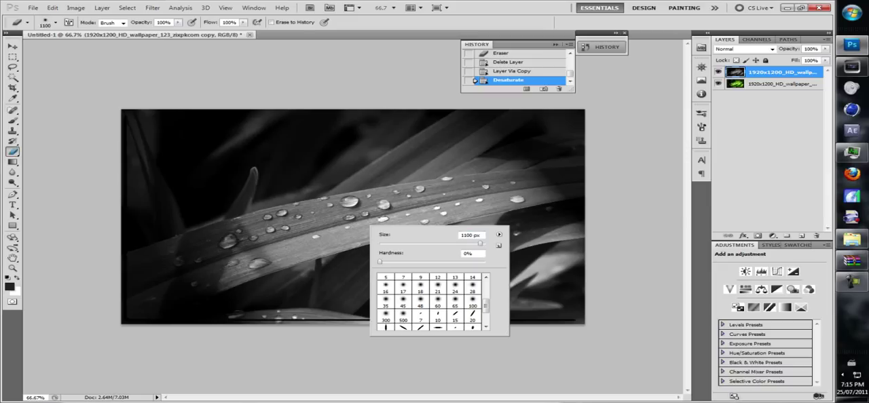
# Erase the grey layer's centre with a large soft eraser brush so green shows through
pyautogui.scroll(-3)
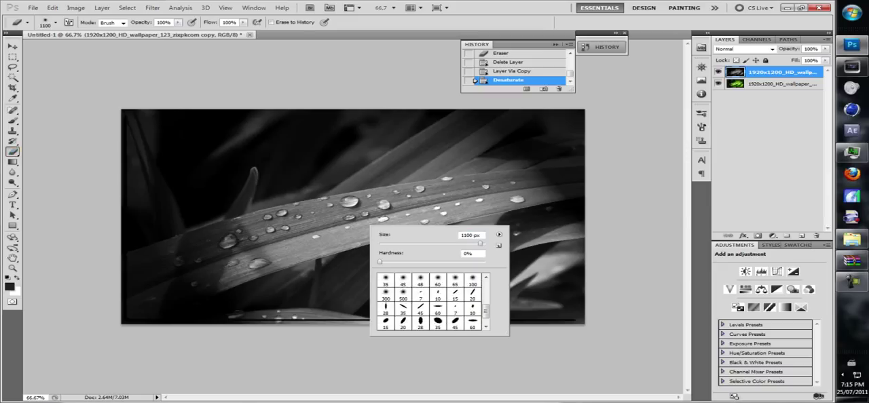
pyautogui.click(413, 299)
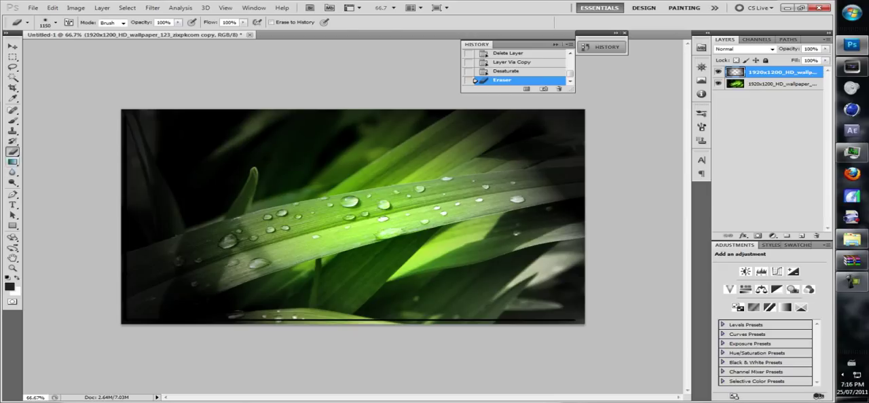
pyautogui.click(11, 163)
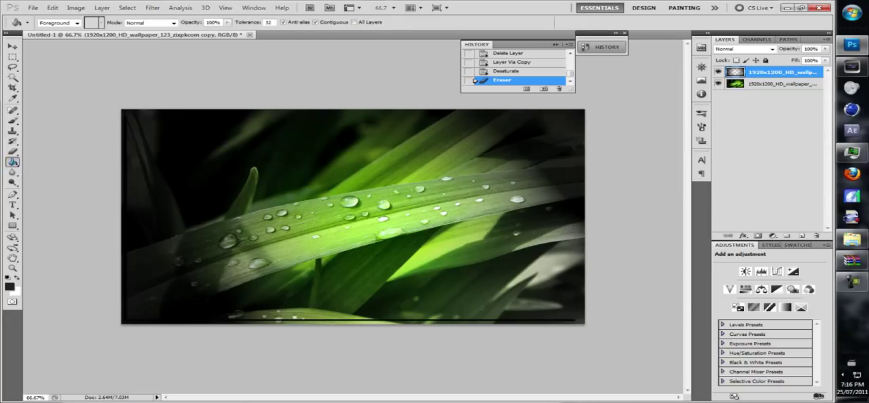
# Define a custom bright-green gradient in the Gradient Editor with green colour stops
pyautogui.click(10, 163)
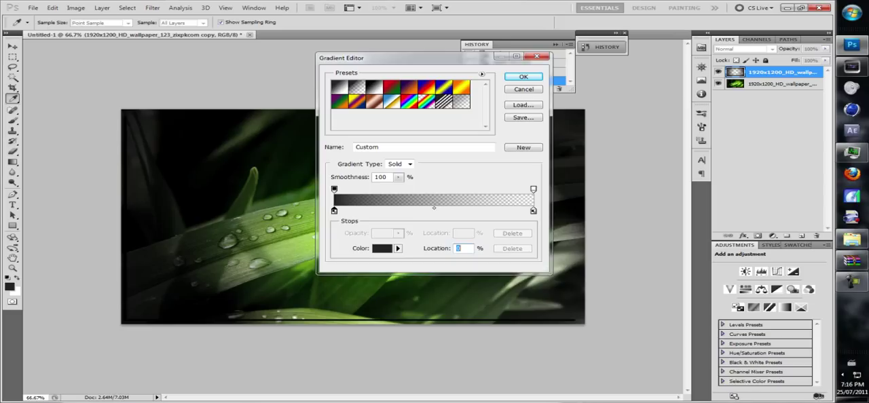
pyautogui.click(383, 248)
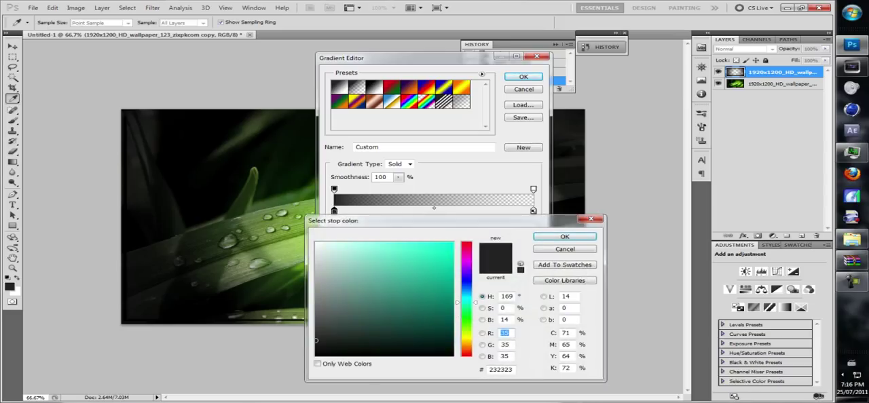
pyautogui.click(450, 257)
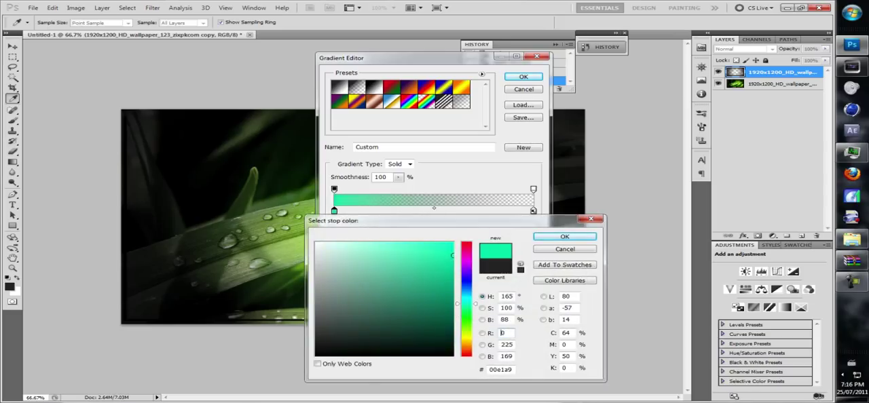
pyautogui.click(565, 236)
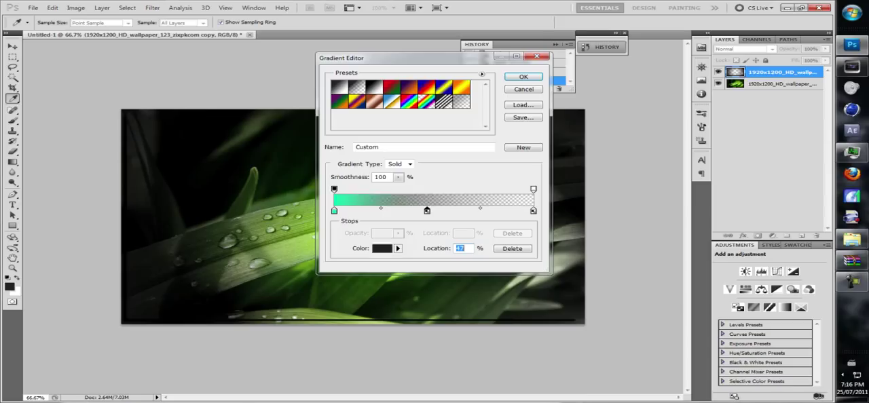
pyautogui.click(386, 249)
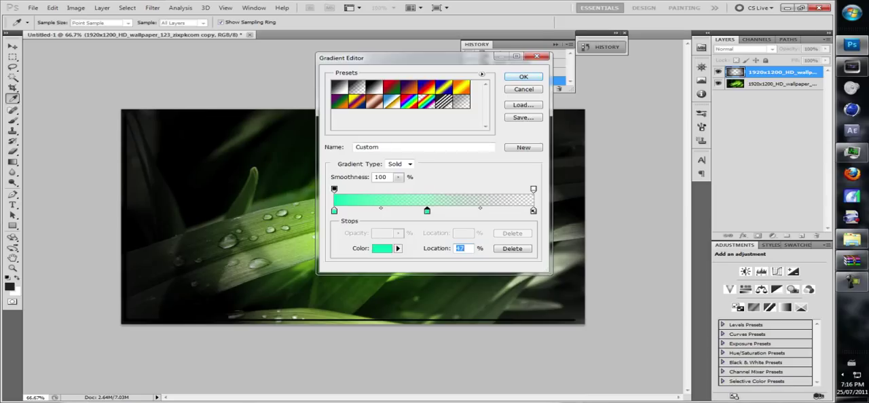
pyautogui.click(522, 76)
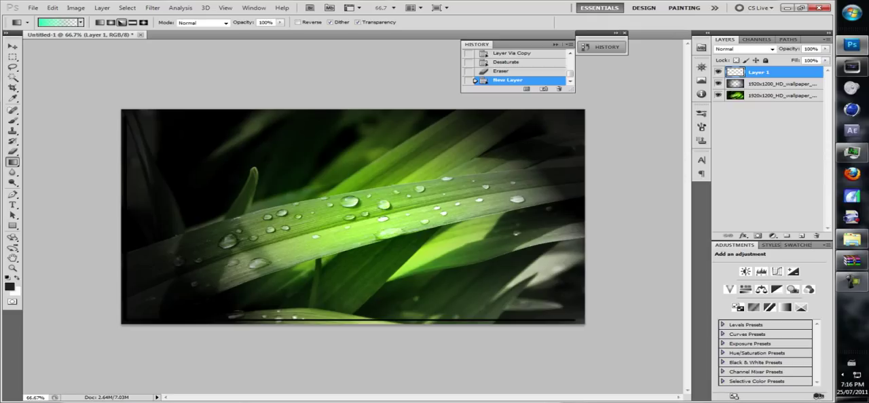
# Set Layer 1's blend mode to Overlay
pyautogui.click(743, 49)
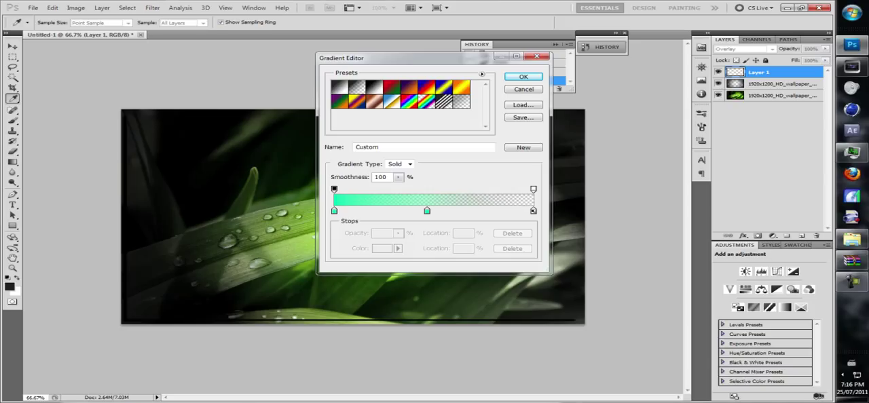
# Give the gradient an orange left stop and a green right stop for the overlay
pyautogui.click(427, 211)
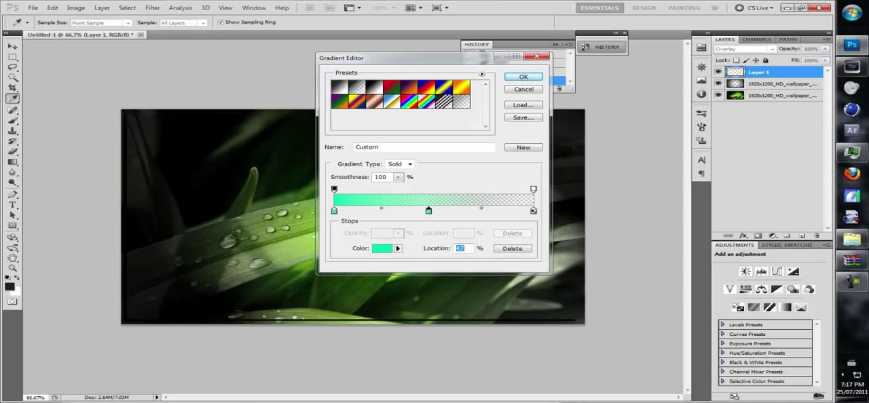
pyautogui.click(383, 249)
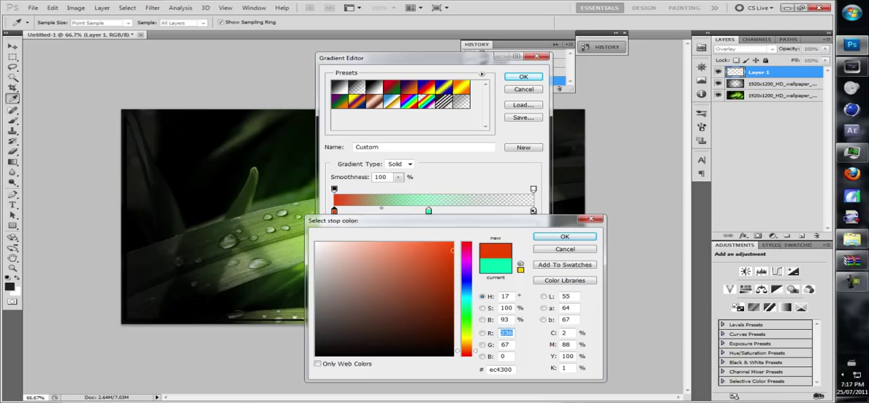
pyautogui.click(565, 236)
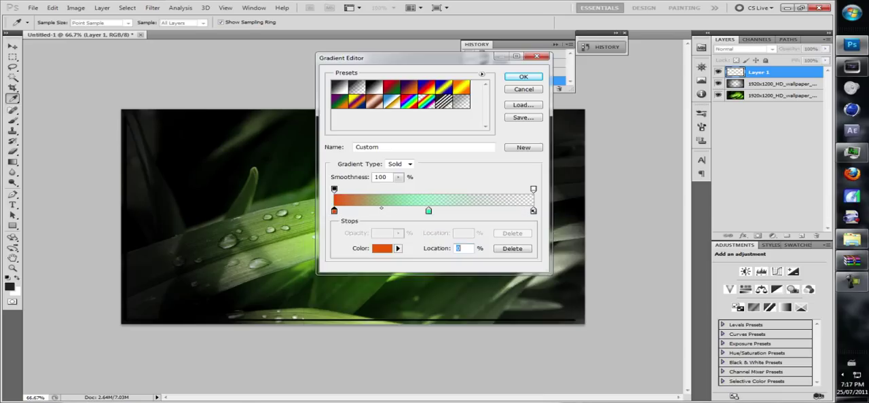
pyautogui.click(385, 249)
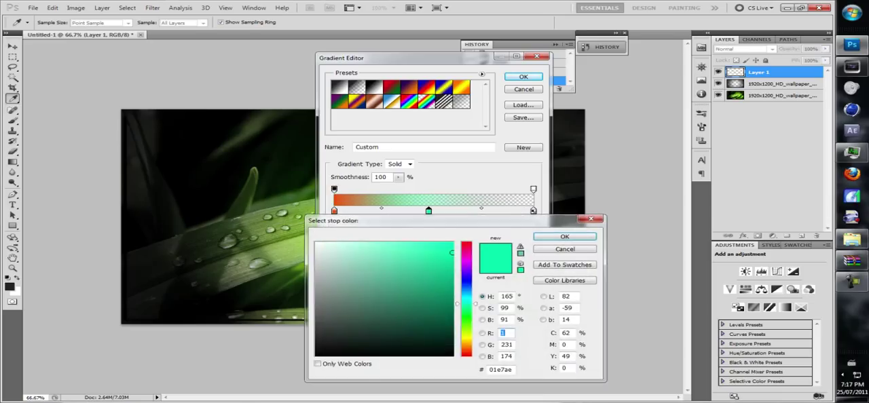
pyautogui.click(565, 236)
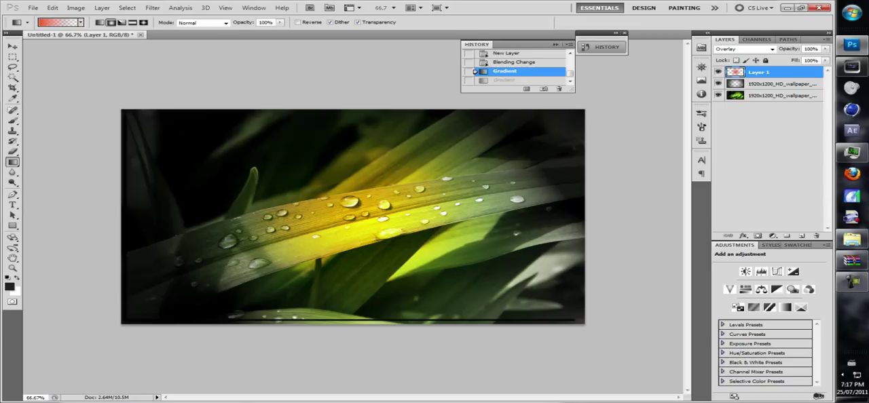
# Delete the Gradient history state, then redraw the orange gradient horizontally across Layer 1
pyautogui.click(559, 90)
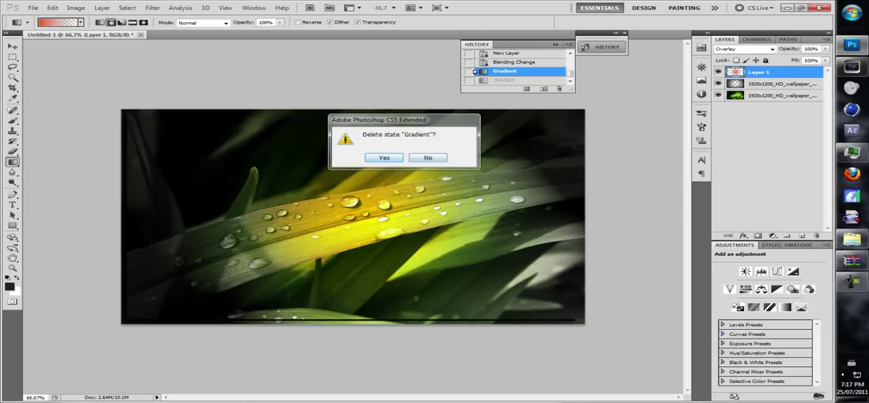
pyautogui.click(382, 157)
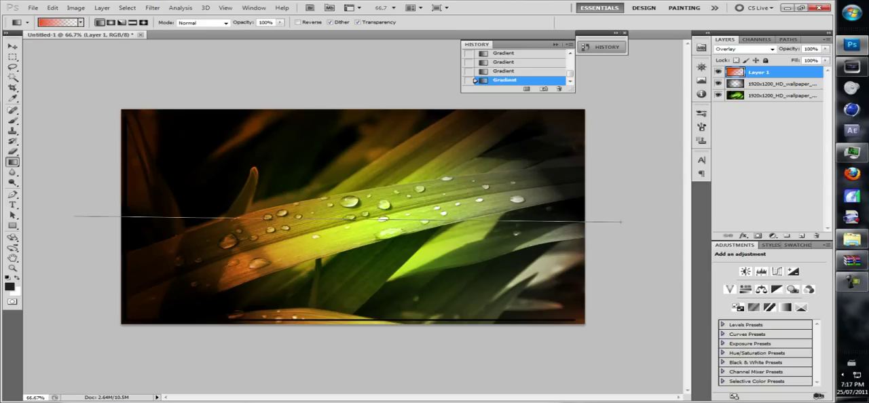
pyautogui.moveTo(75, 218); pyautogui.dragTo(617, 220)
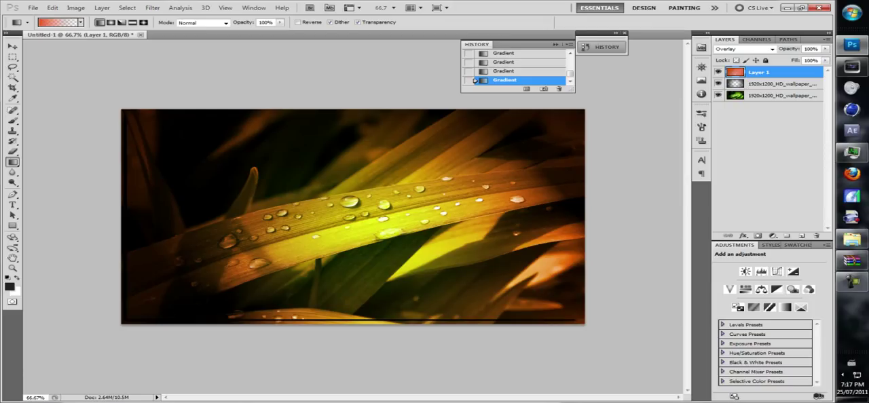
pyautogui.moveTo(95, 201); pyautogui.dragTo(654, 230)
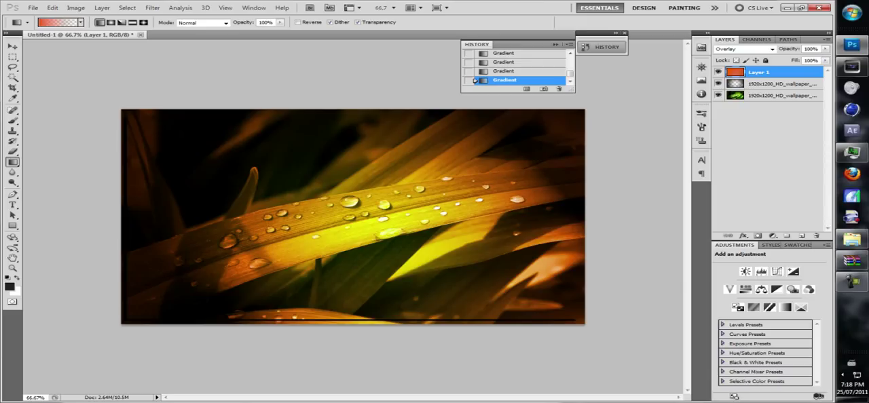
# Erase the centre of Layer 1 with the Eraser, restoring green grass mid-image
pyautogui.click(8, 151)
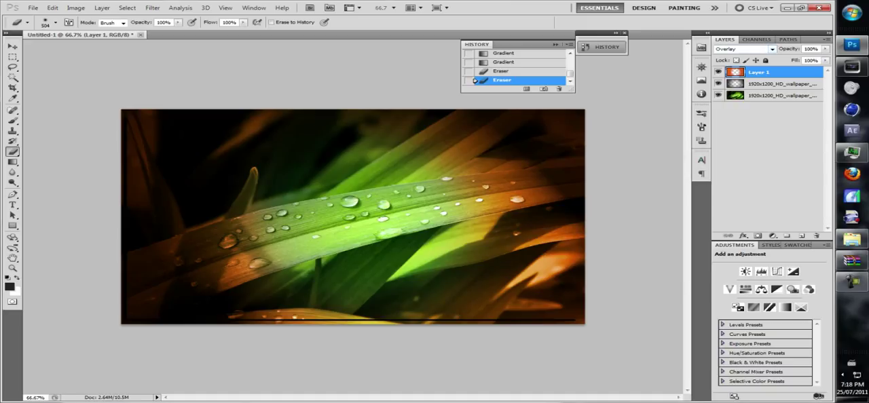
pyautogui.click(11, 162)
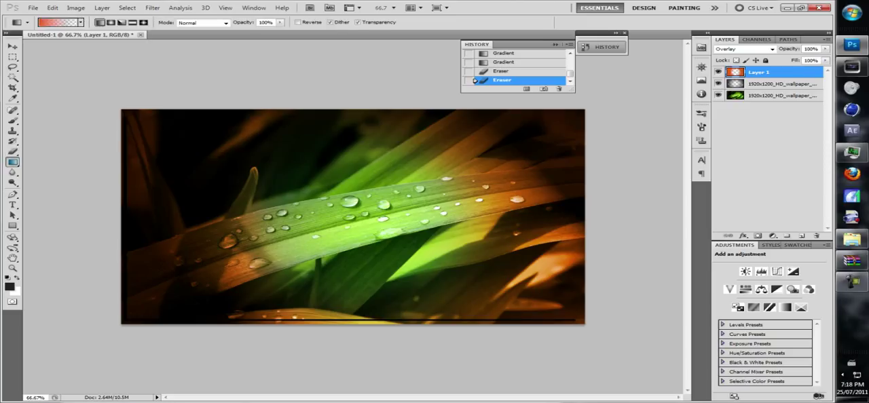